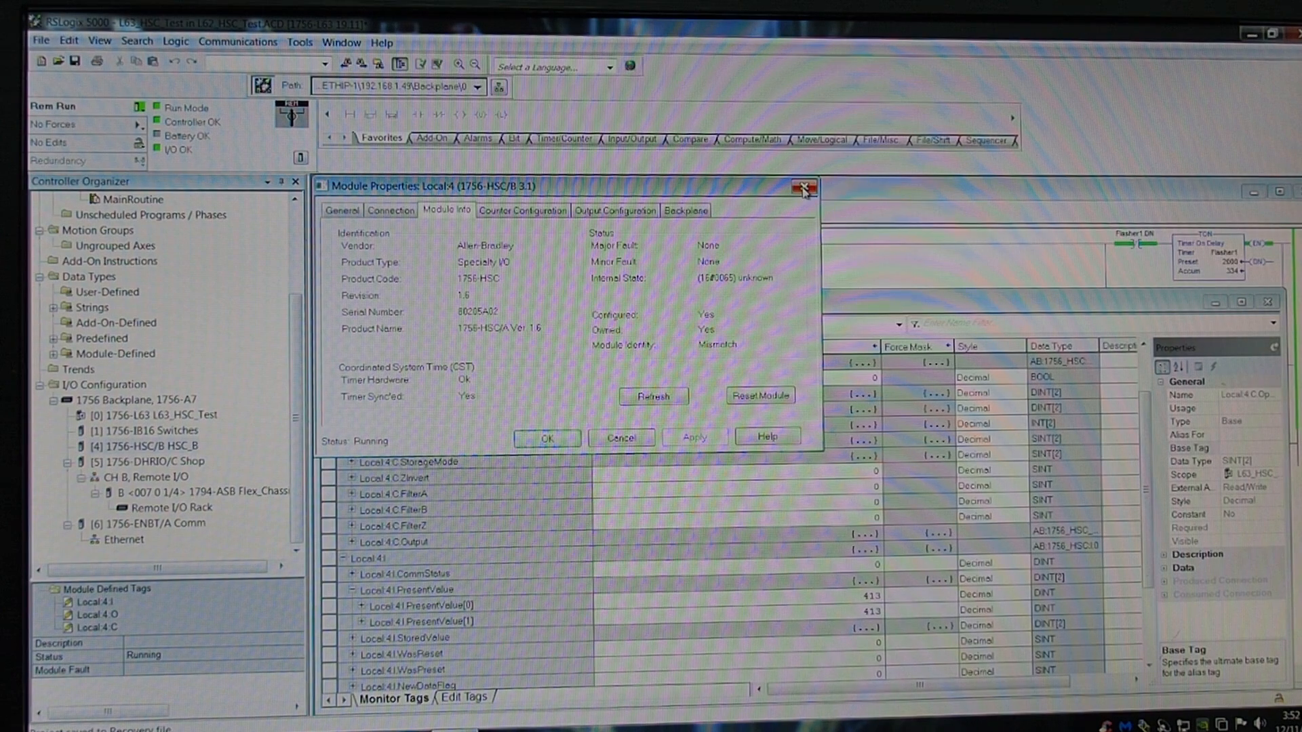
Close the Module Properties: Local:4 dialog, returning to the Controller Tags window
left_click(801, 187)
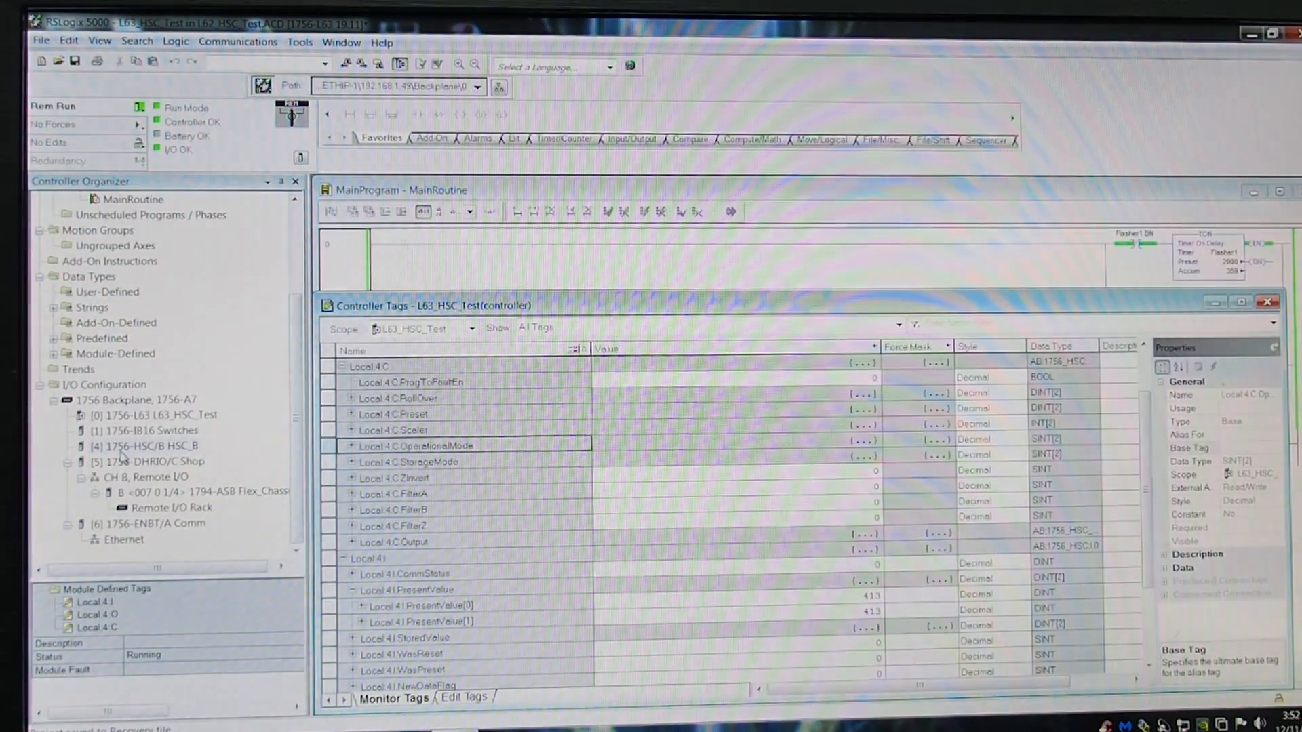
Reopen the 1756-HSC/B module's properties and show its Module Info, revision 1.4
double_click(150, 446)
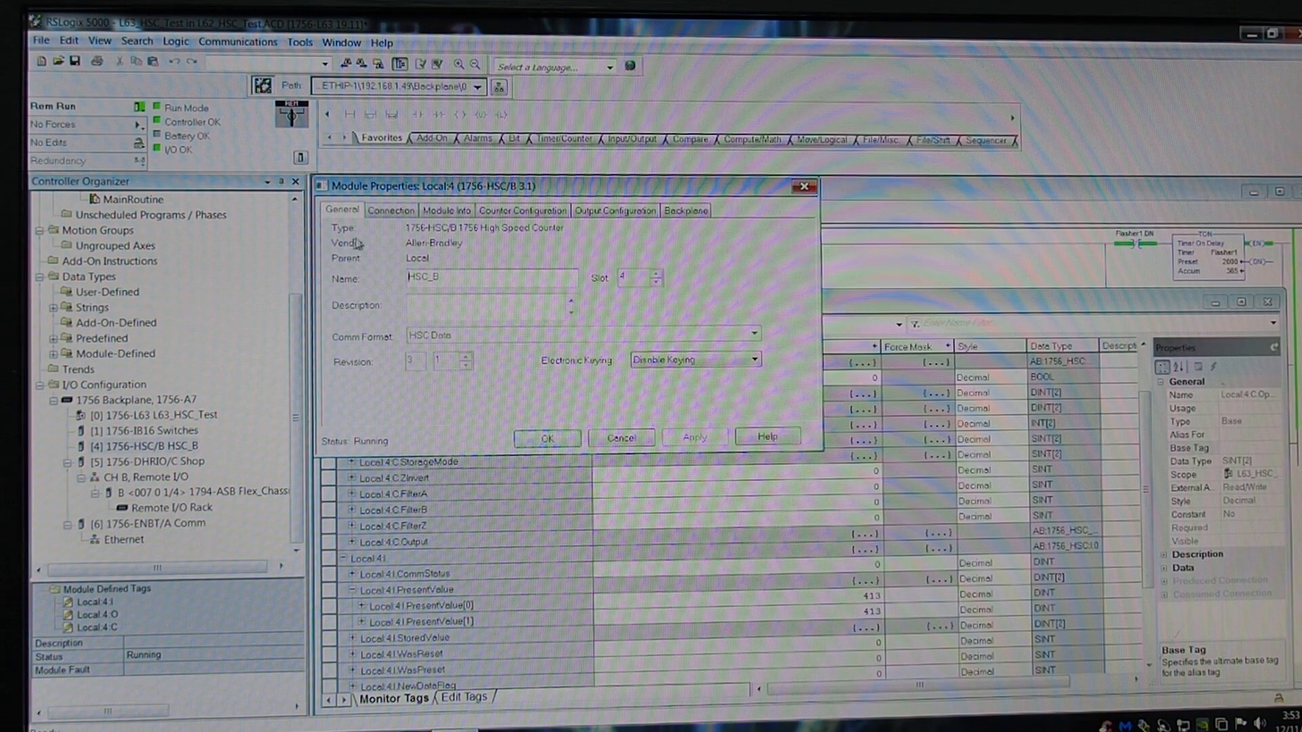
left_click(391, 210)
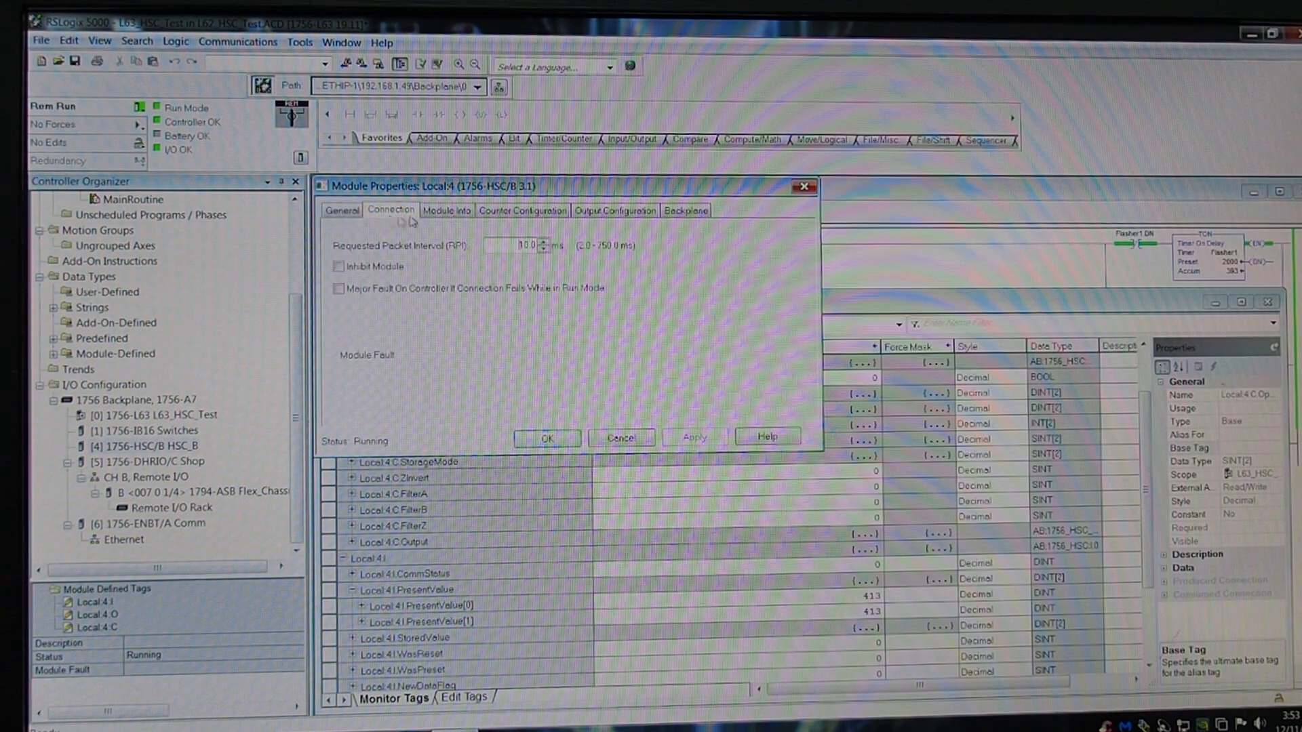
left_click(446, 210)
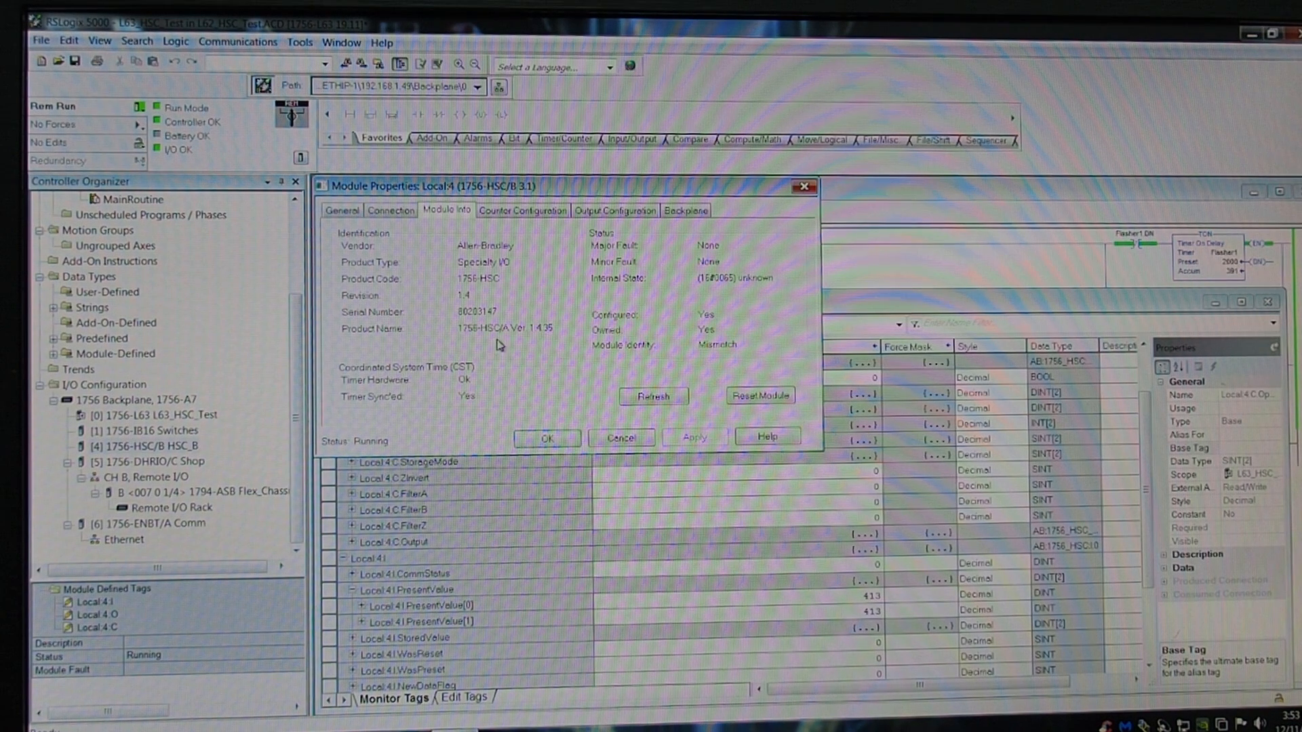
mouse_move(582, 270)
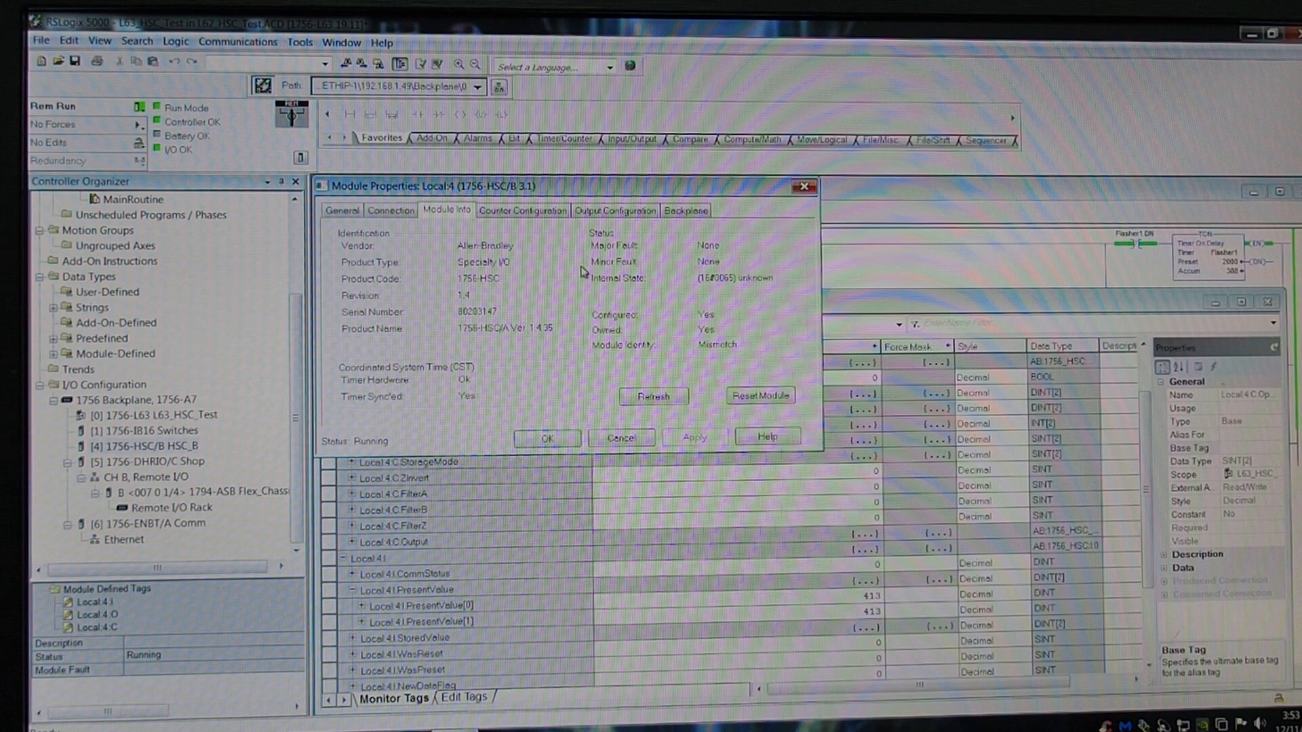
mouse_move(517, 227)
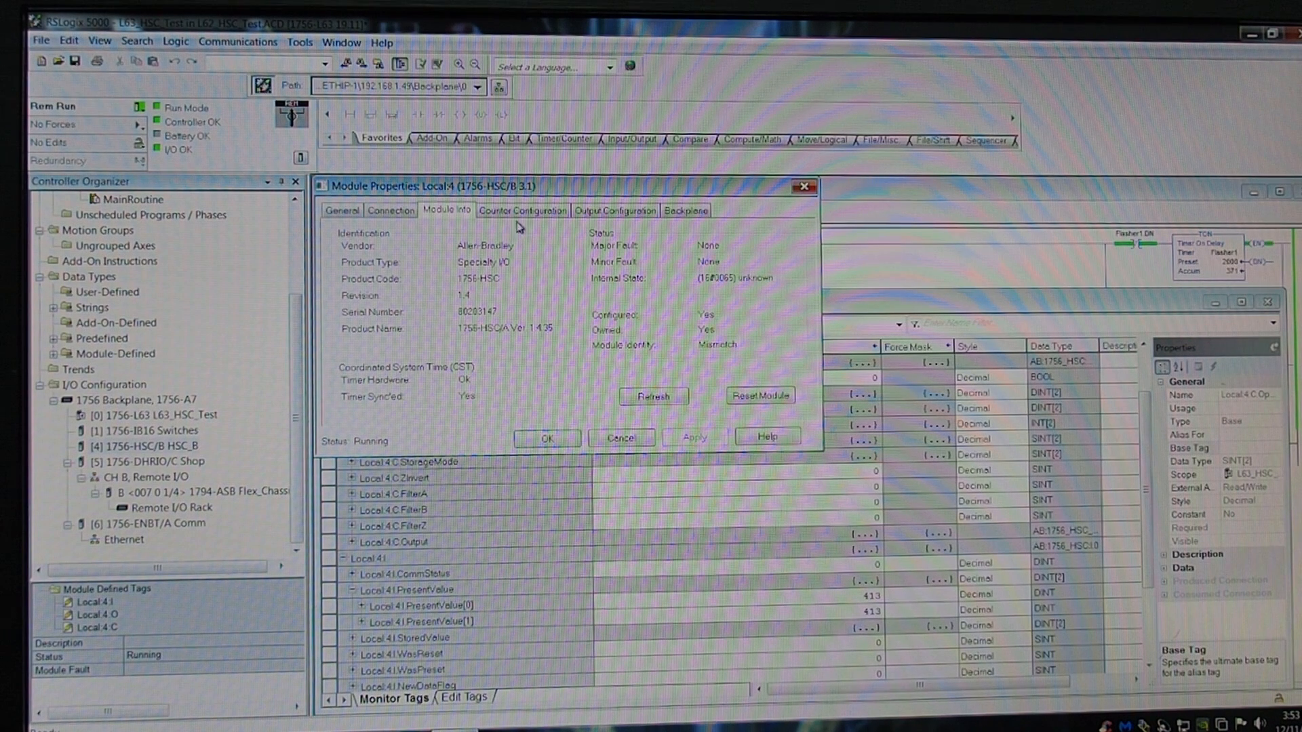
Show Counter Configuration: both counters in Counter Mode, No Store Mode, rollover 510
left_click(523, 211)
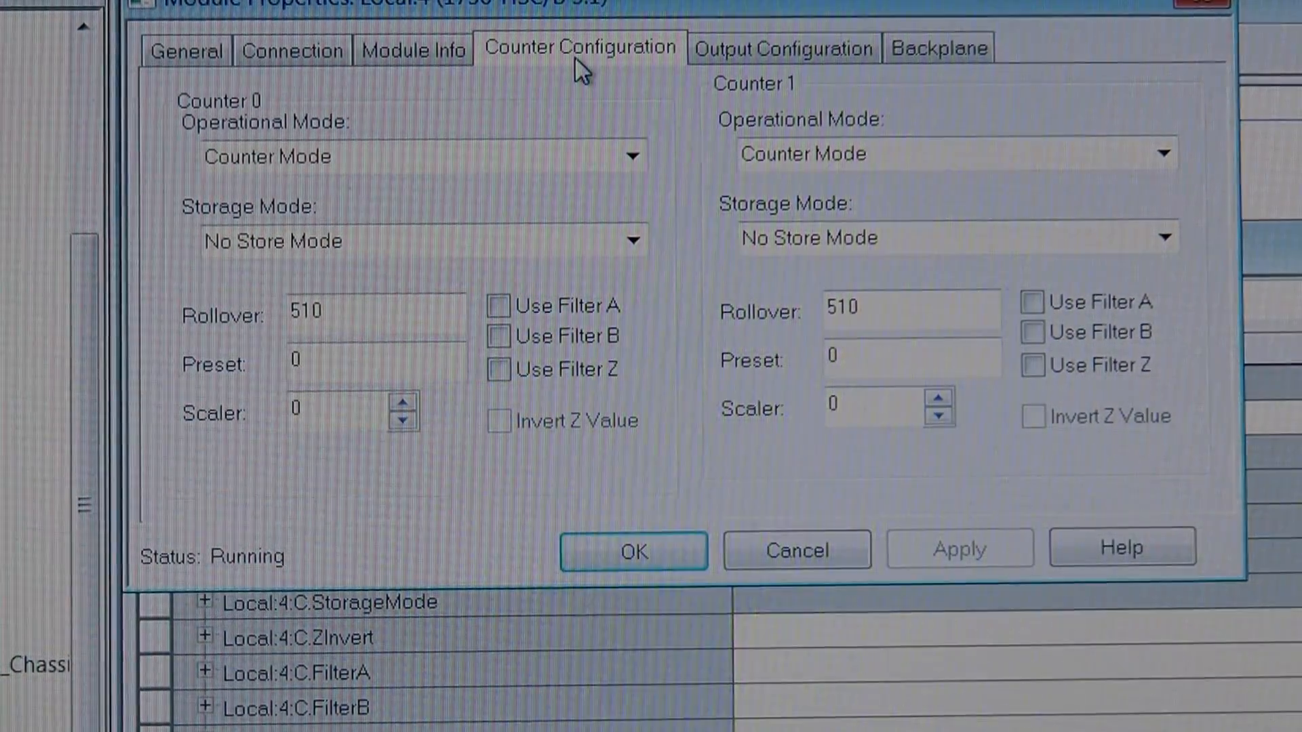
mouse_move(705, 207)
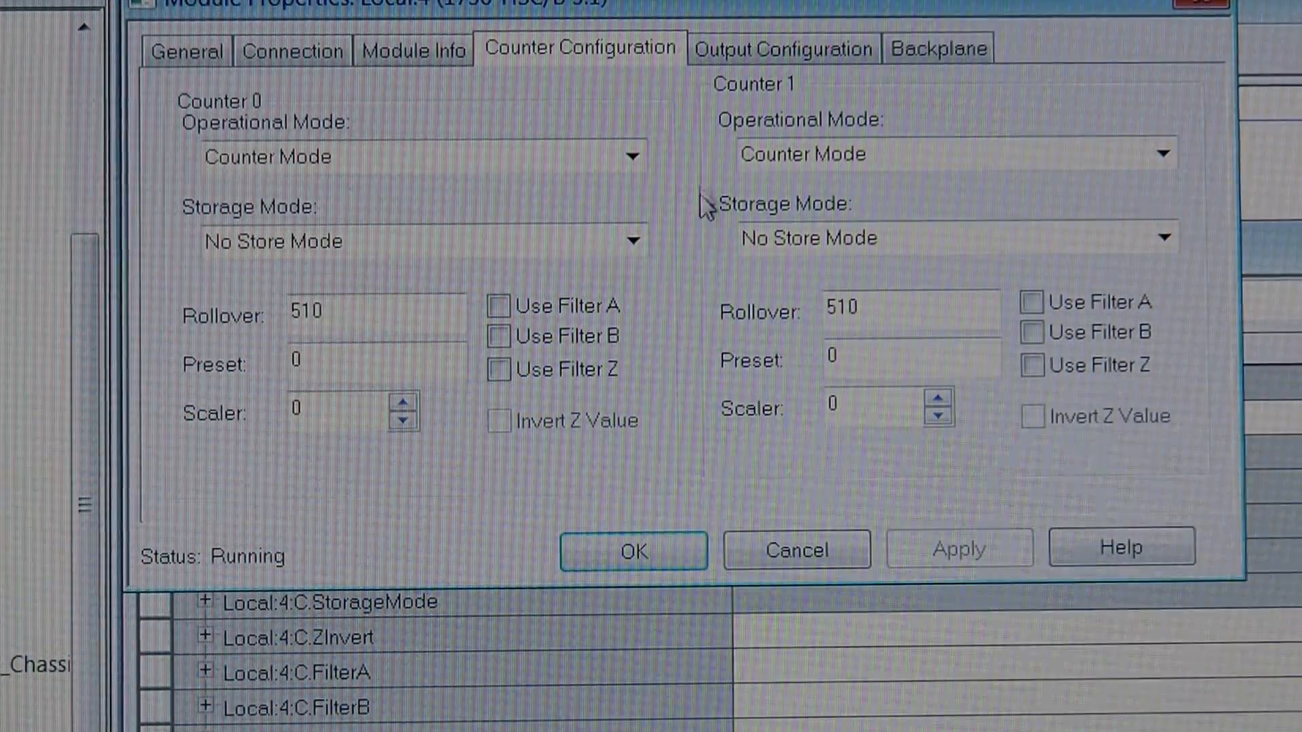
mouse_move(594, 170)
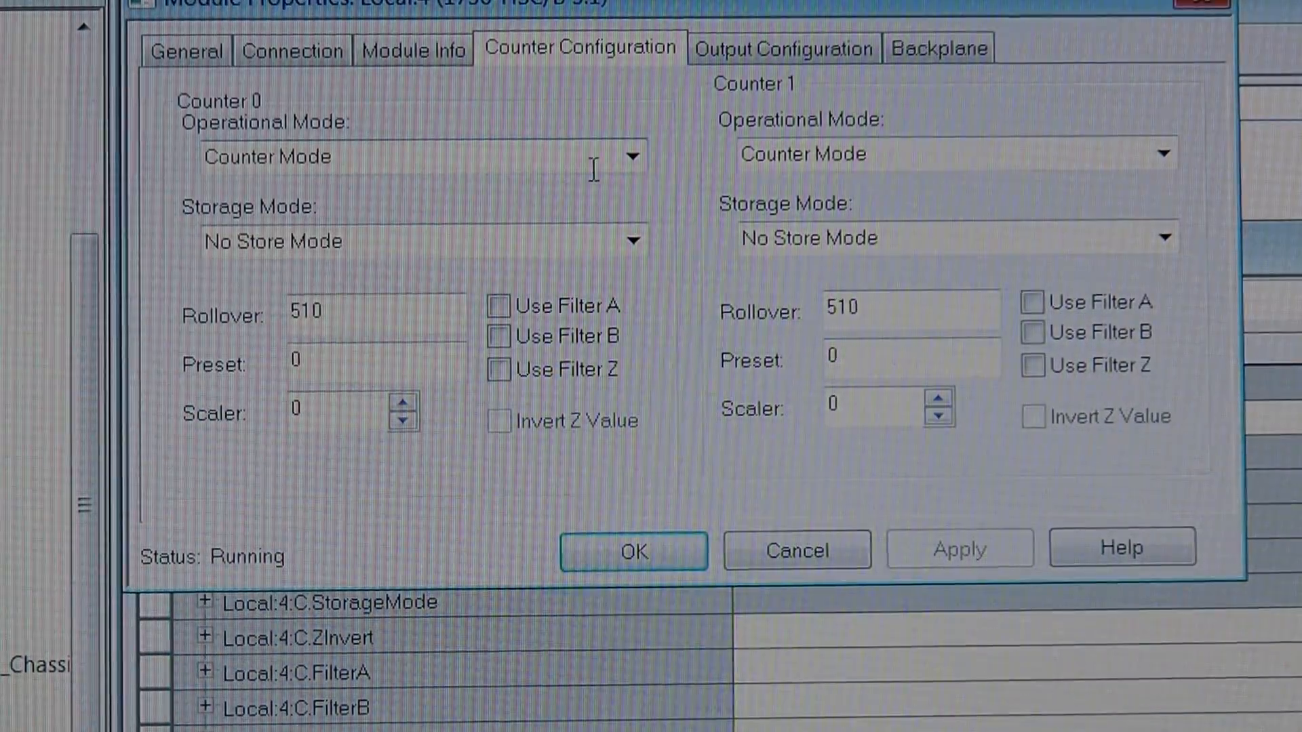
left_click(633, 156)
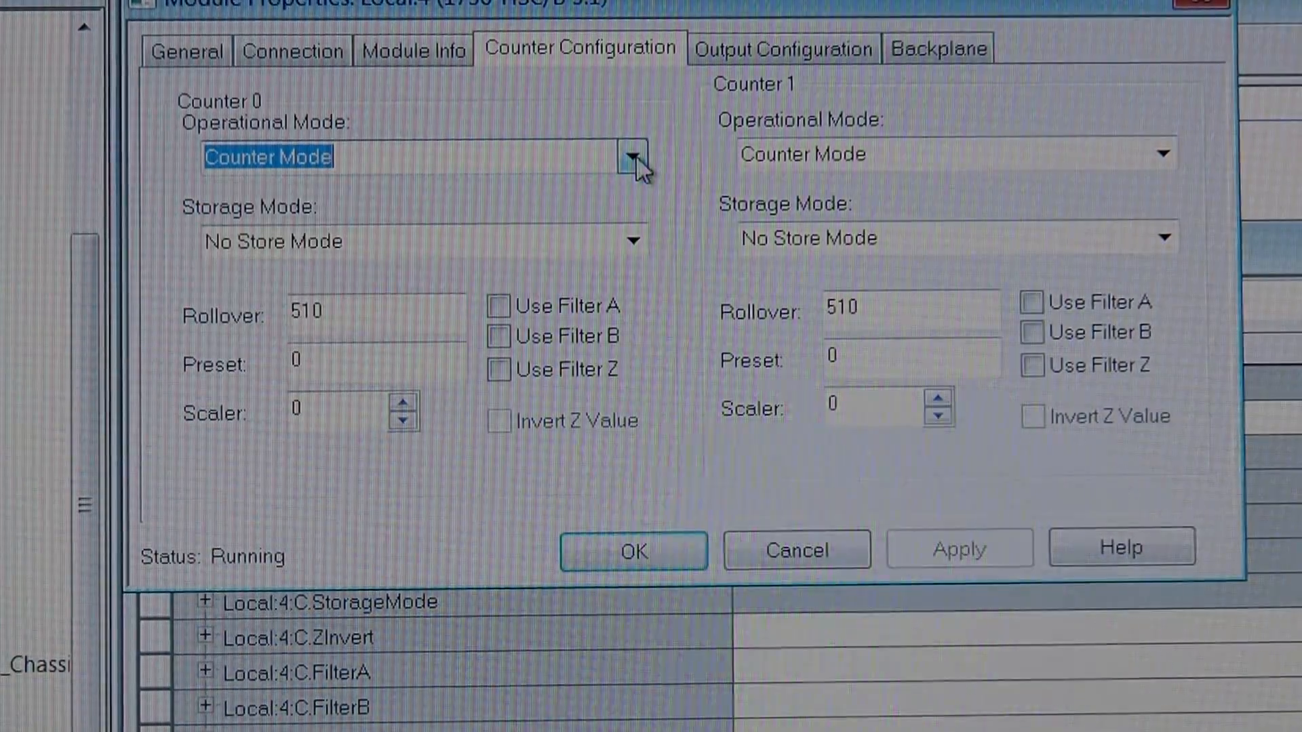
mouse_move(881, 521)
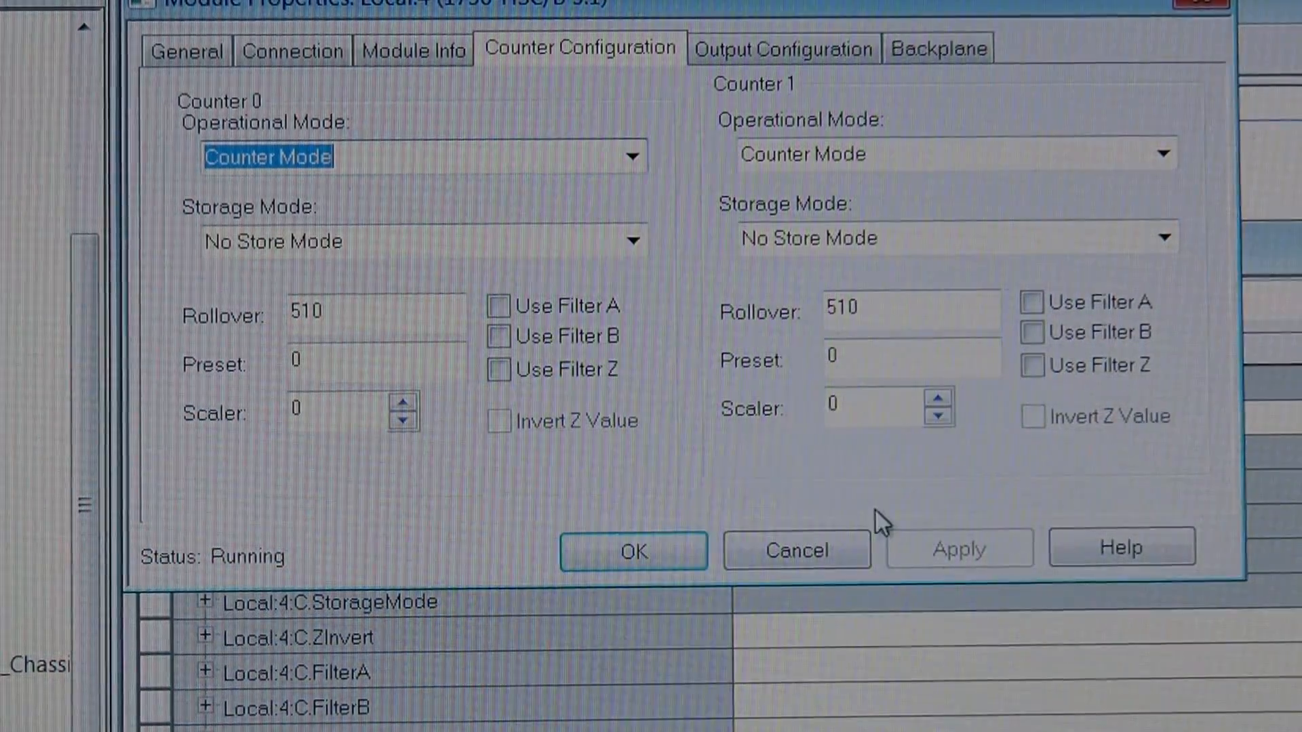
mouse_move(505, 504)
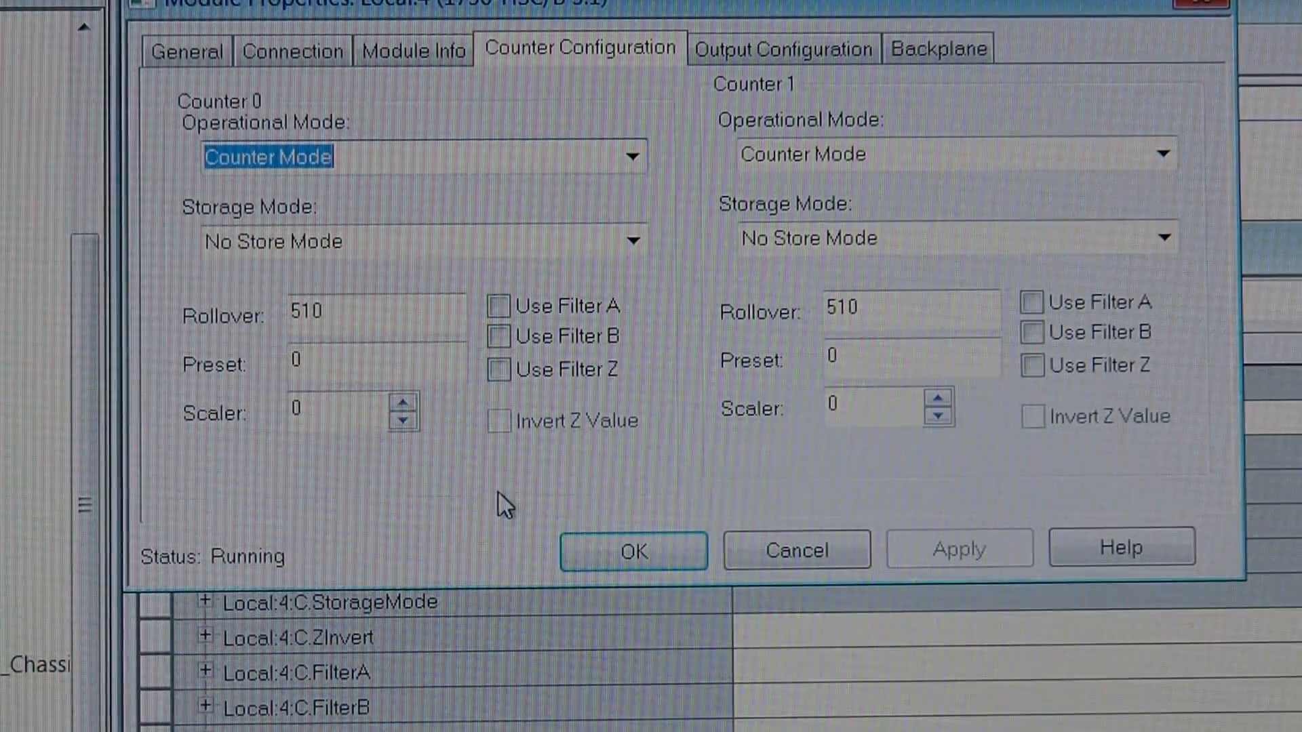
mouse_move(220, 324)
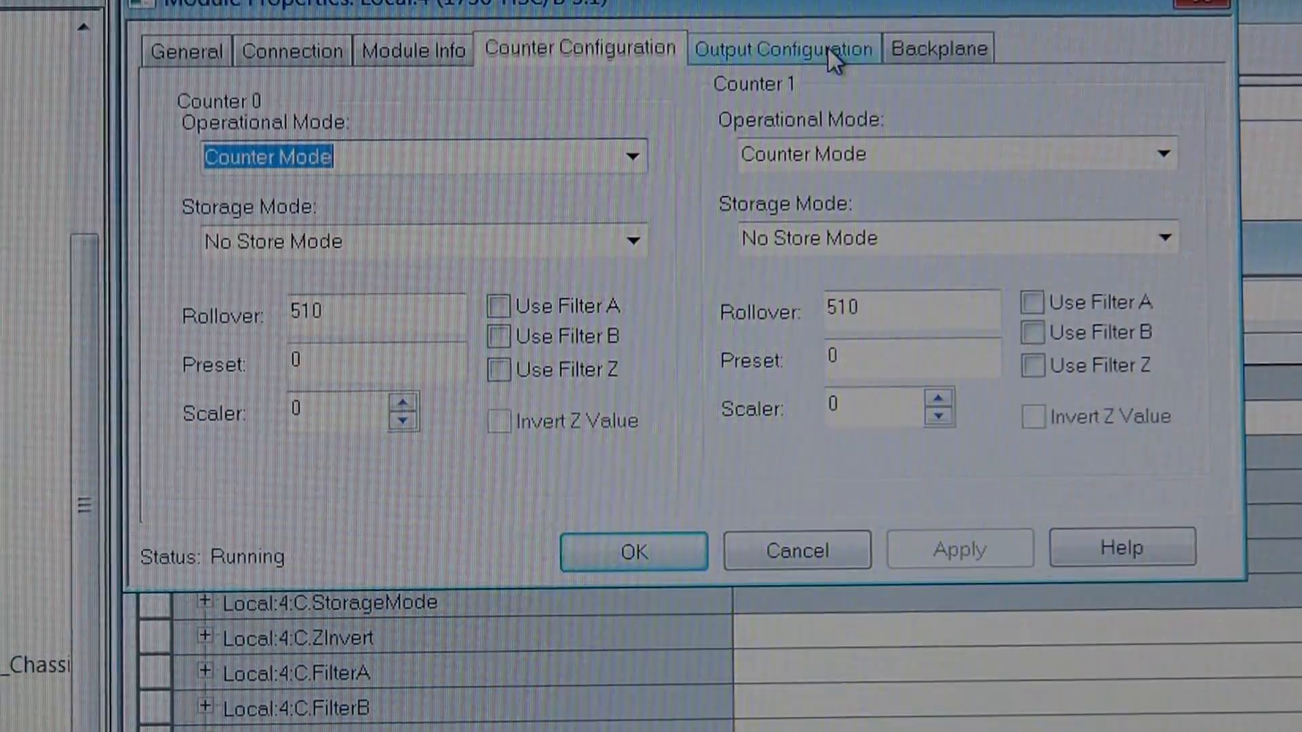
Review Output Configuration setpoints for outputs 0–3, tied to Counters 0/1, all OFF at 410
left_click(781, 48)
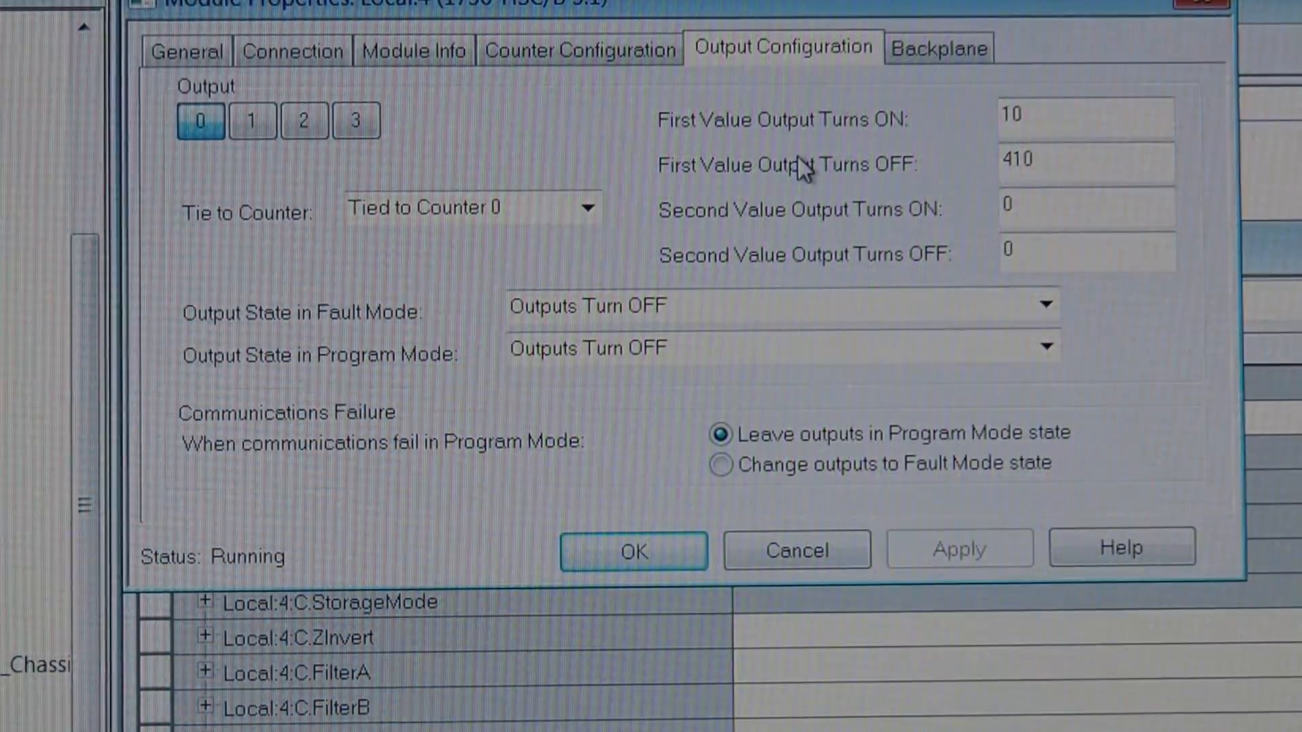
mouse_move(253, 162)
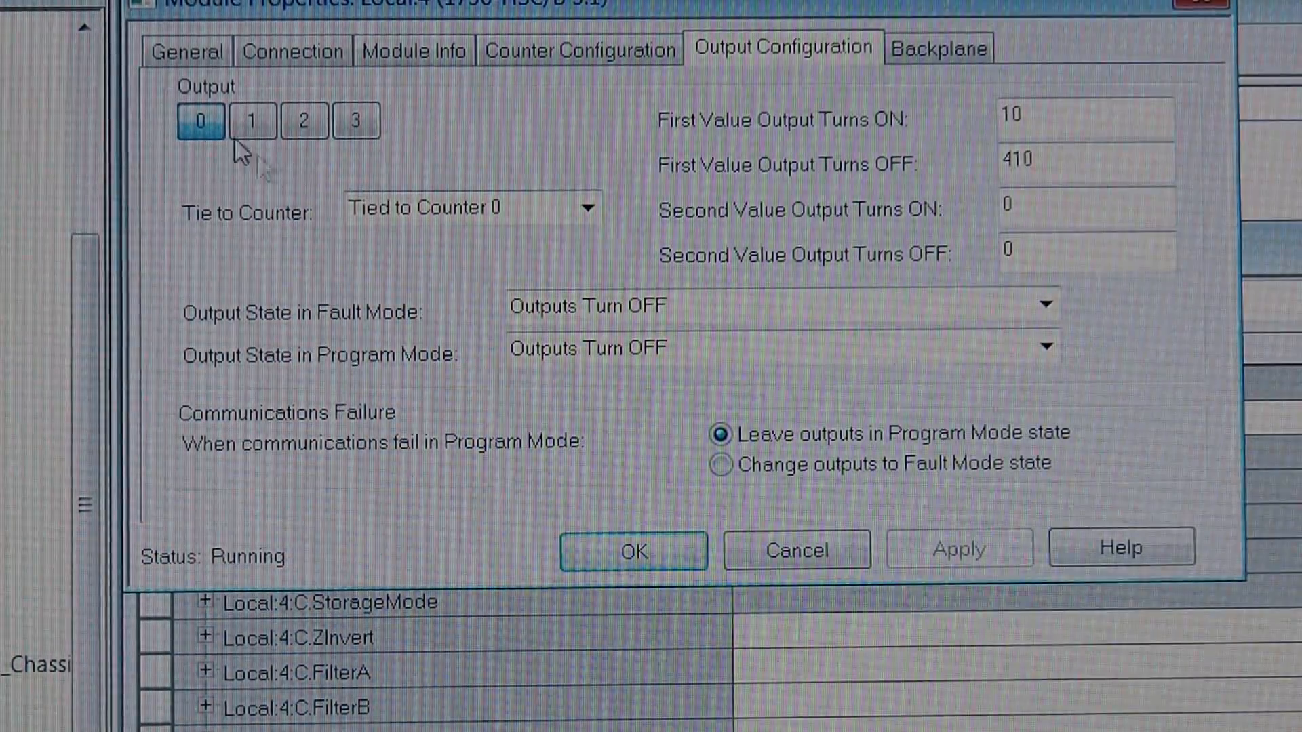
mouse_move(473, 262)
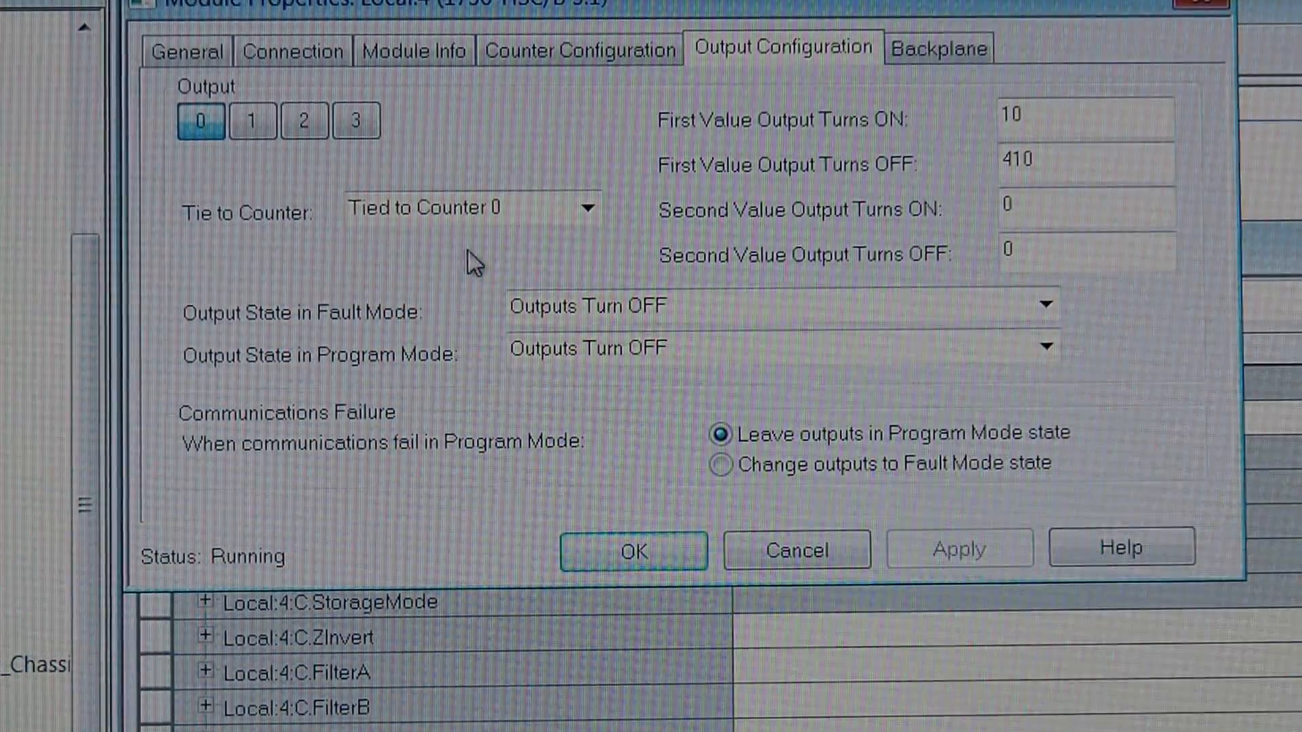
mouse_move(1088, 122)
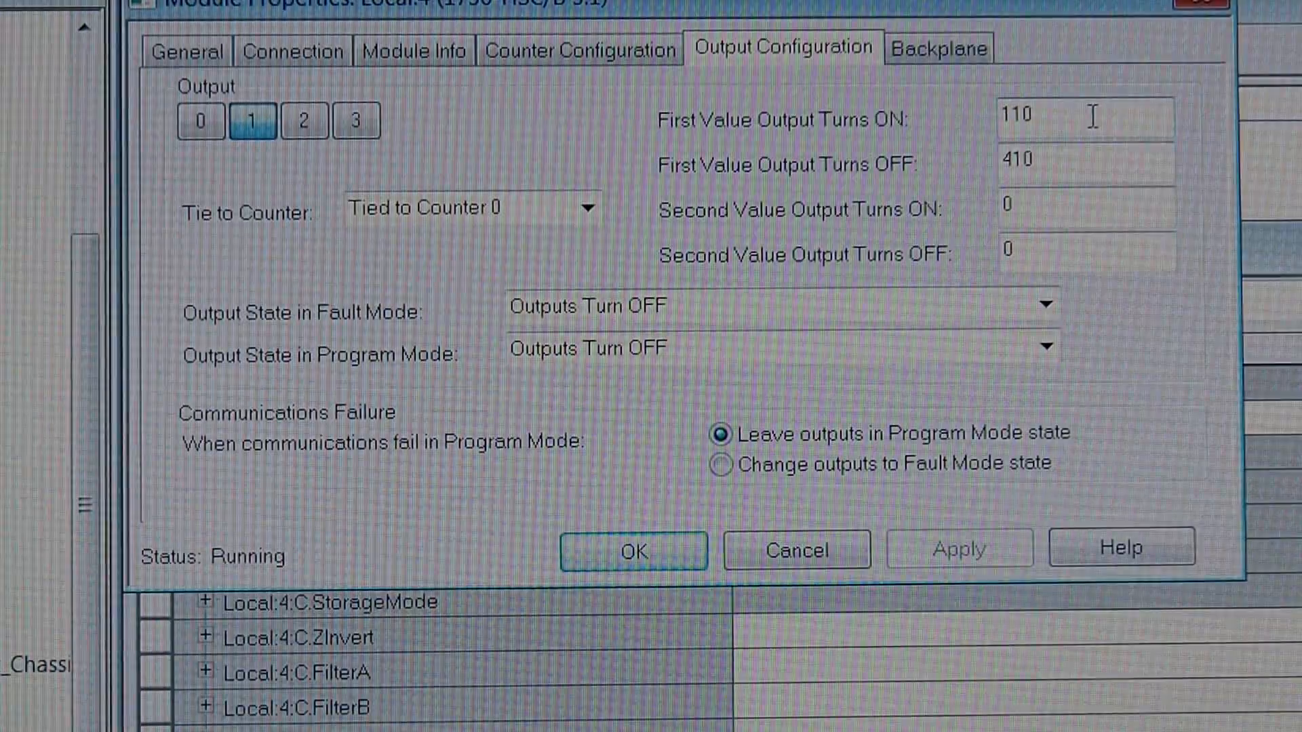
mouse_move(578, 232)
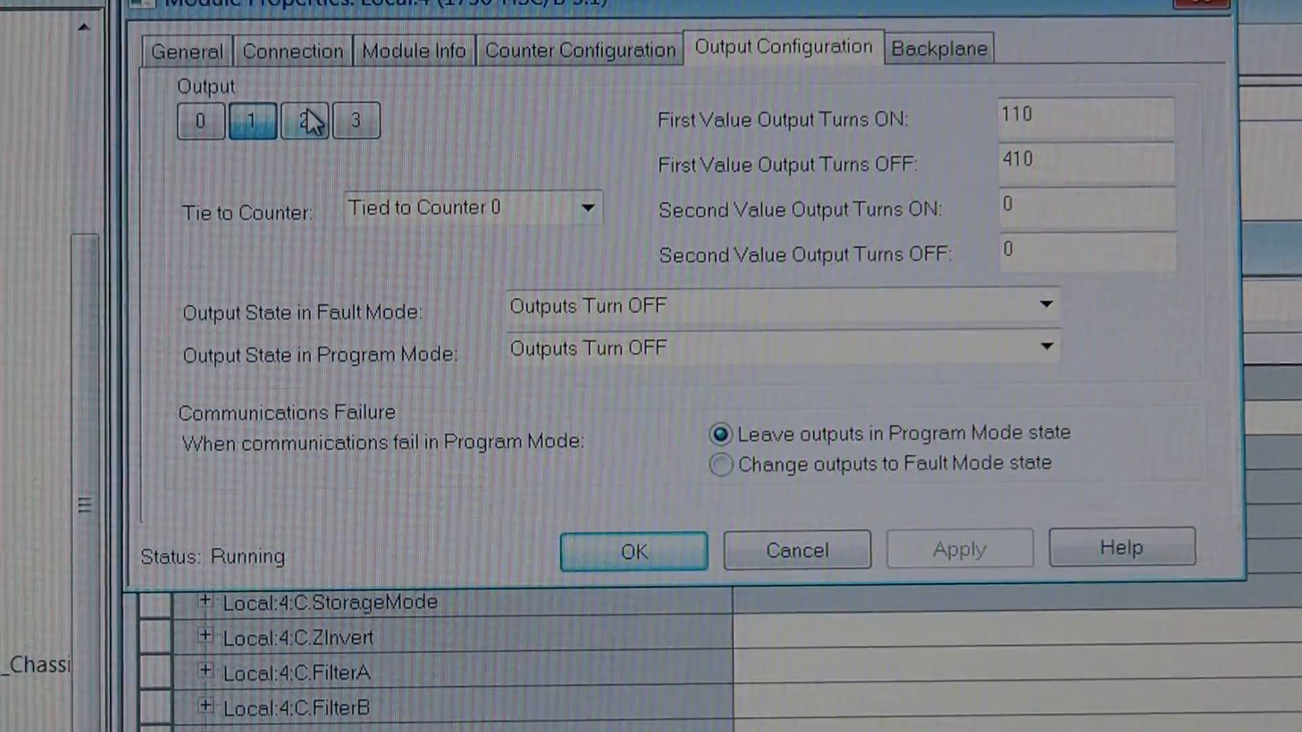
left_click(304, 121)
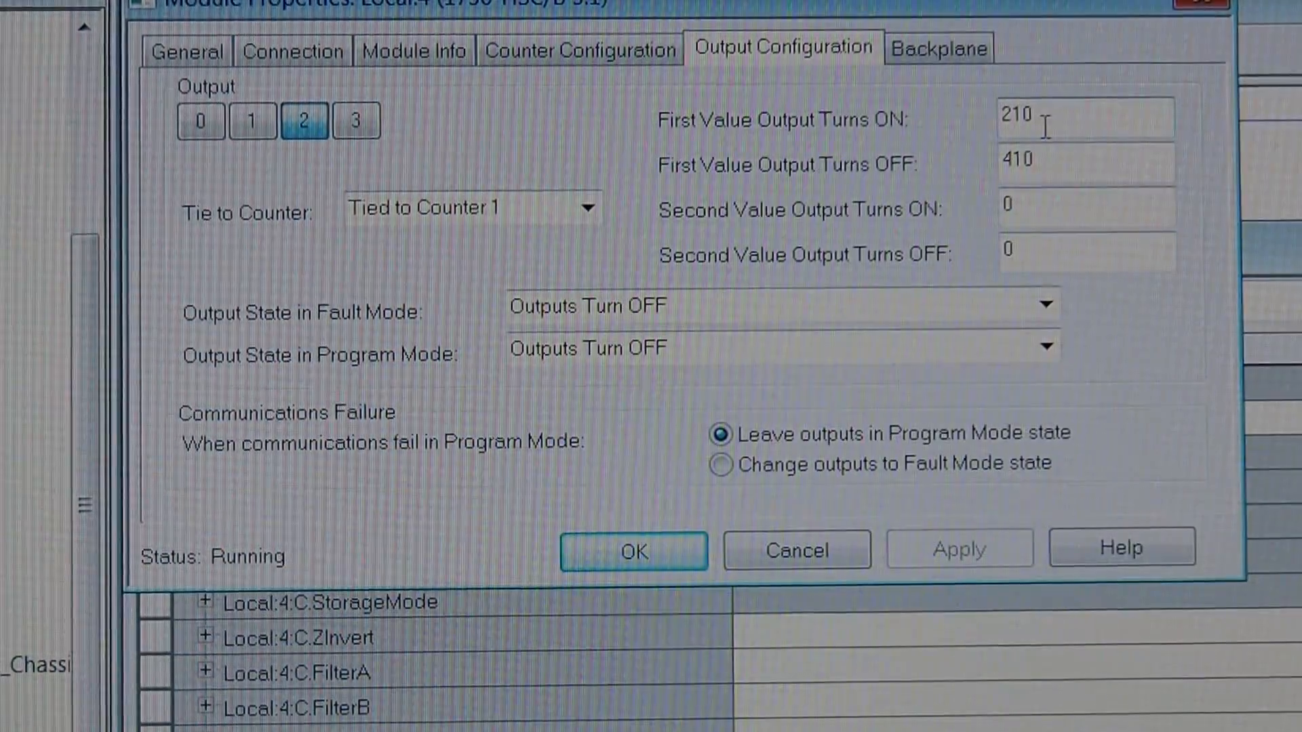
mouse_move(584, 209)
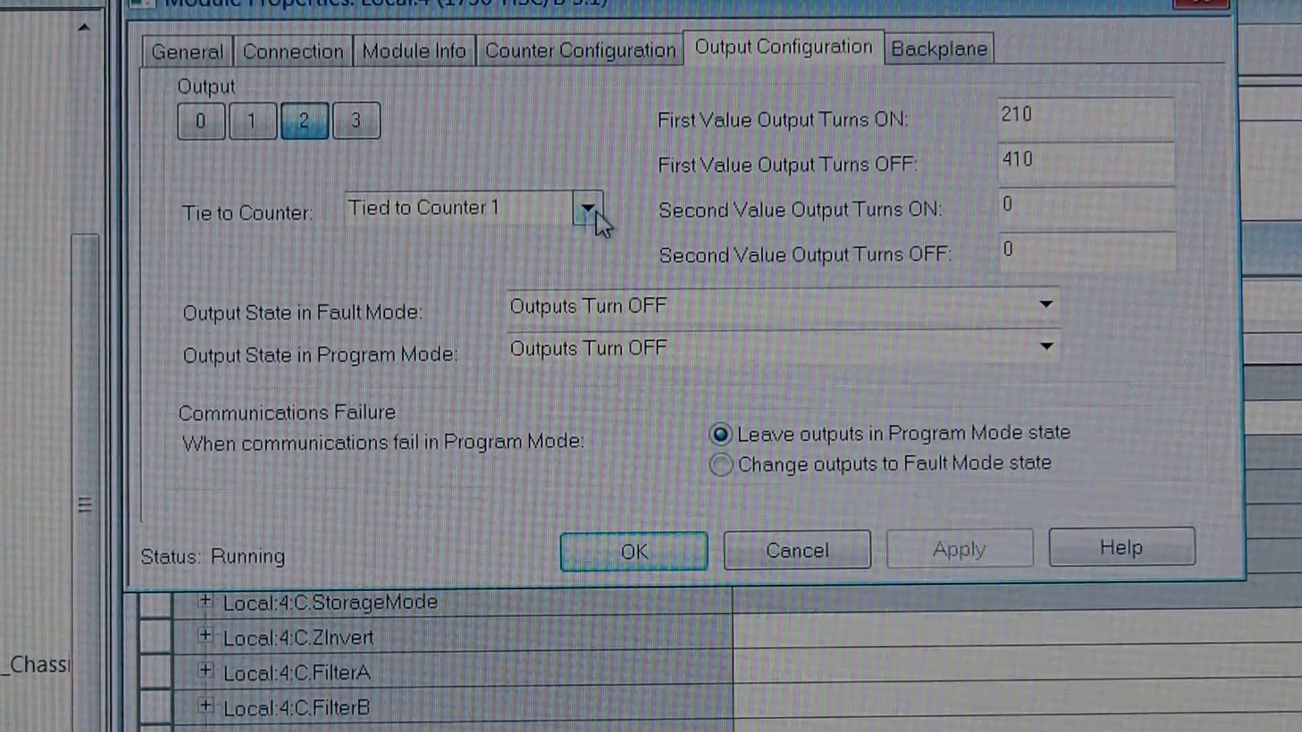
left_click(354, 121)
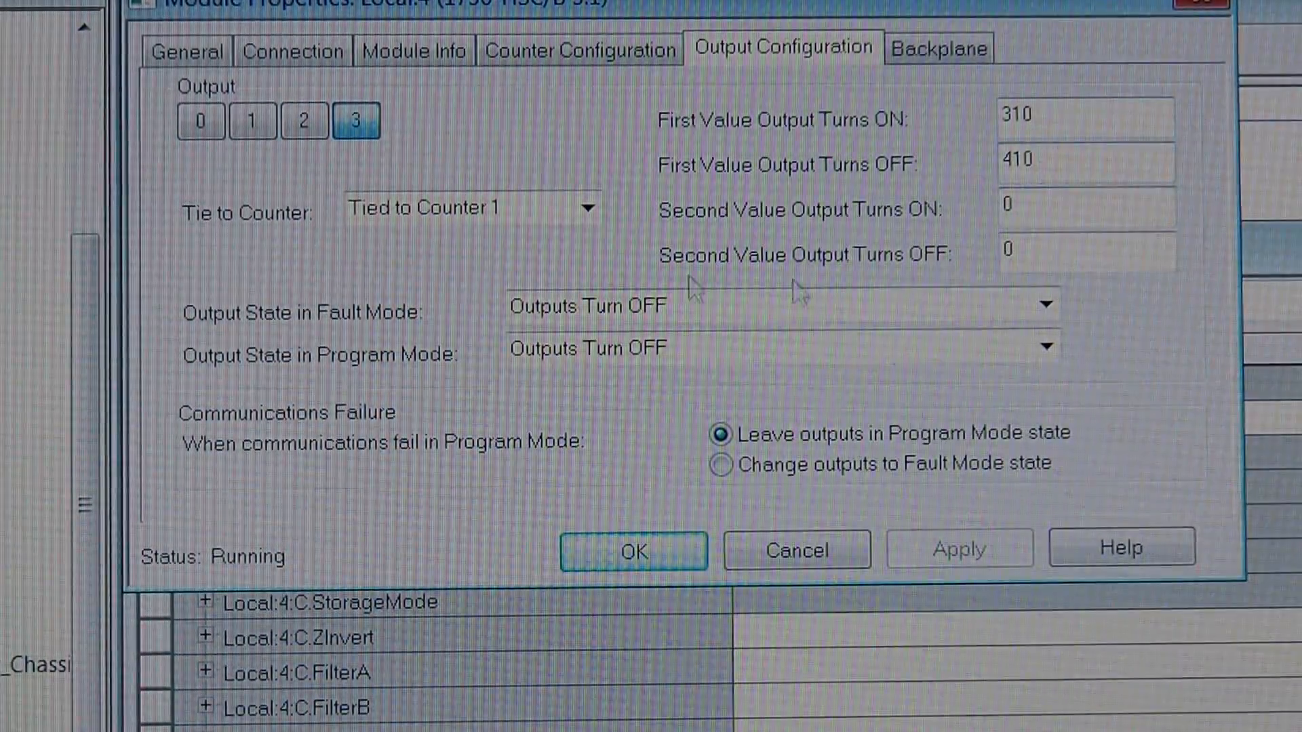
mouse_move(523, 278)
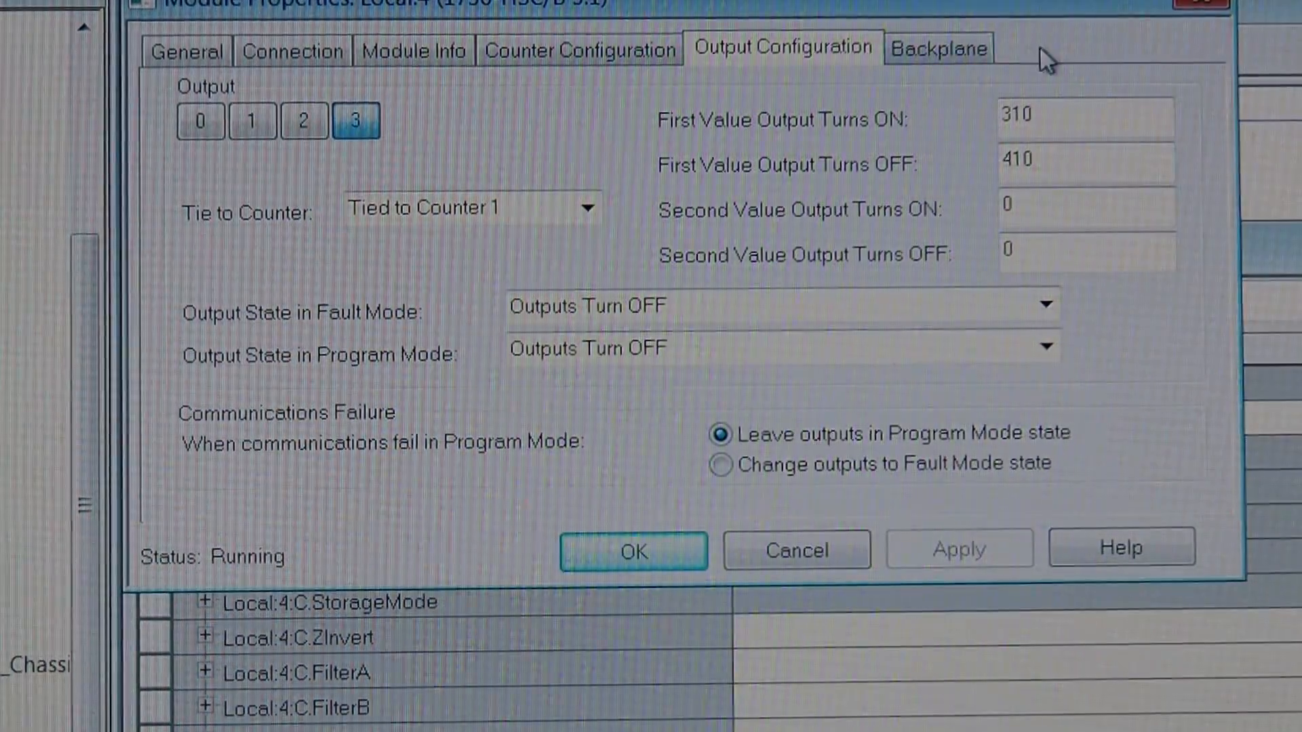
mouse_move(1050, 196)
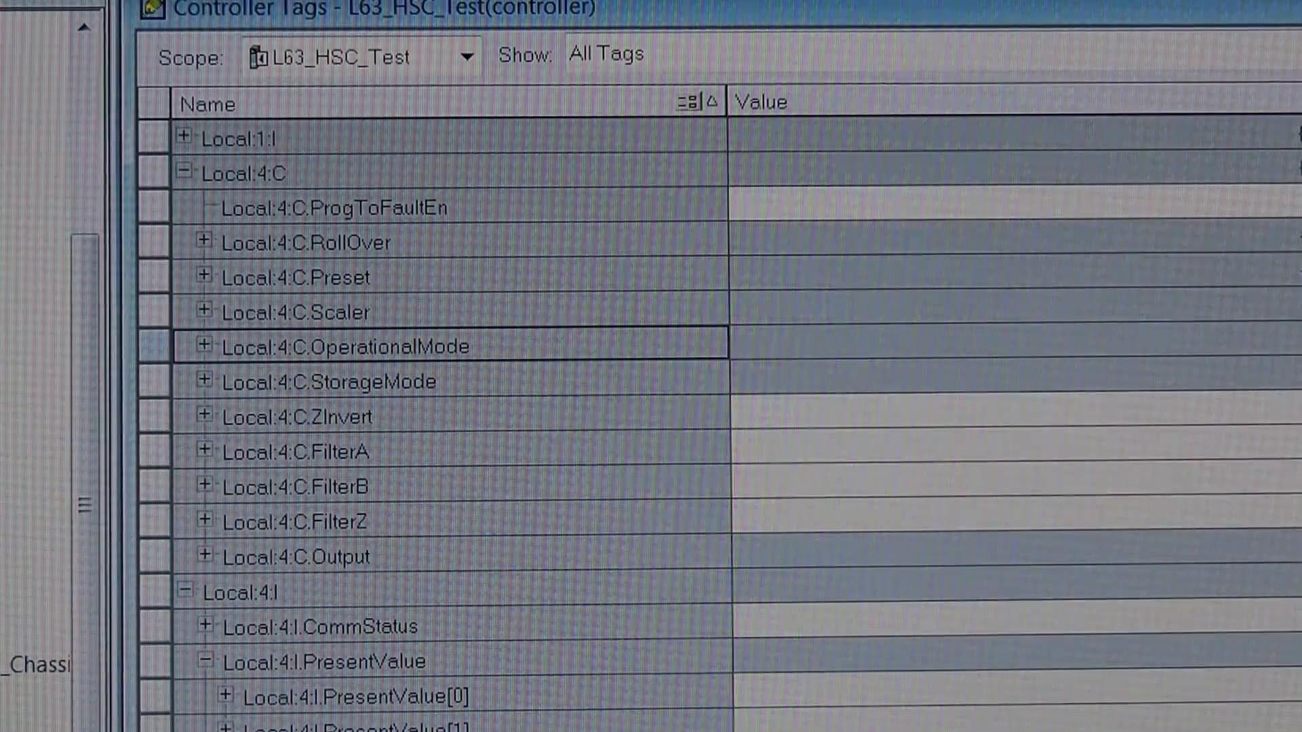
mouse_move(236, 32)
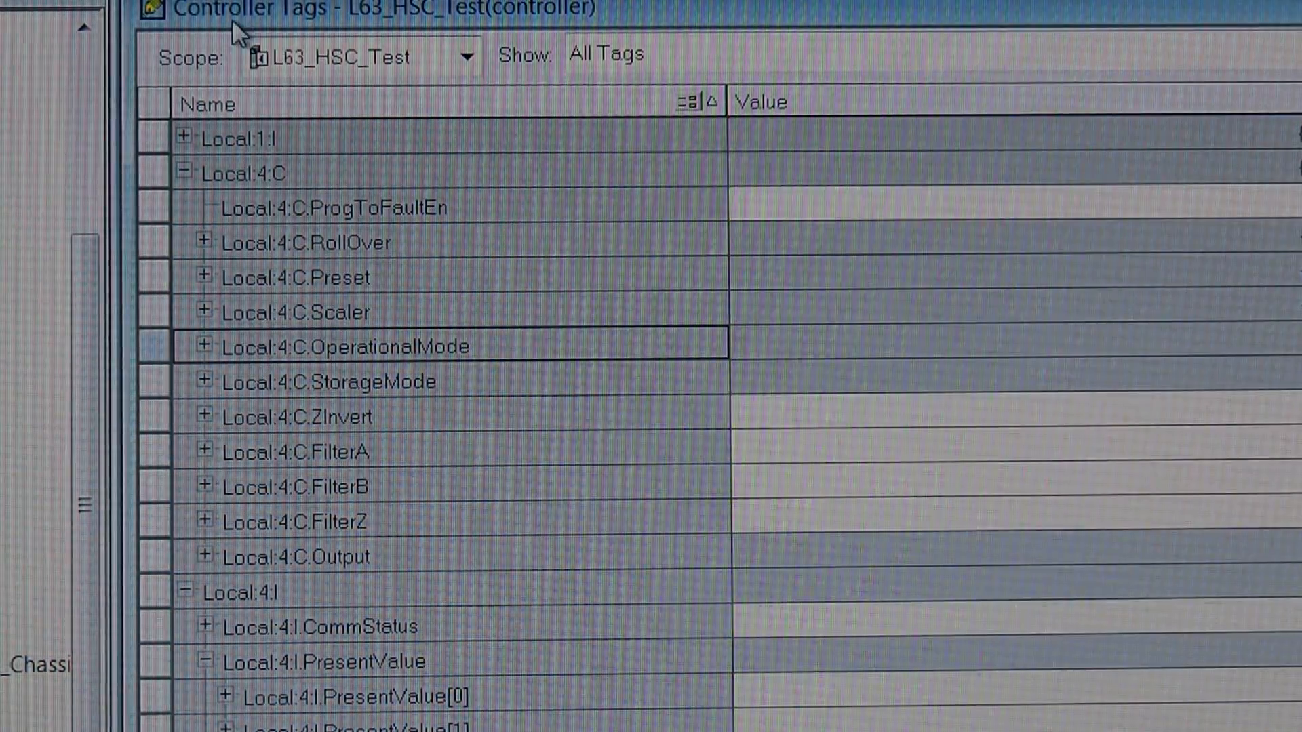